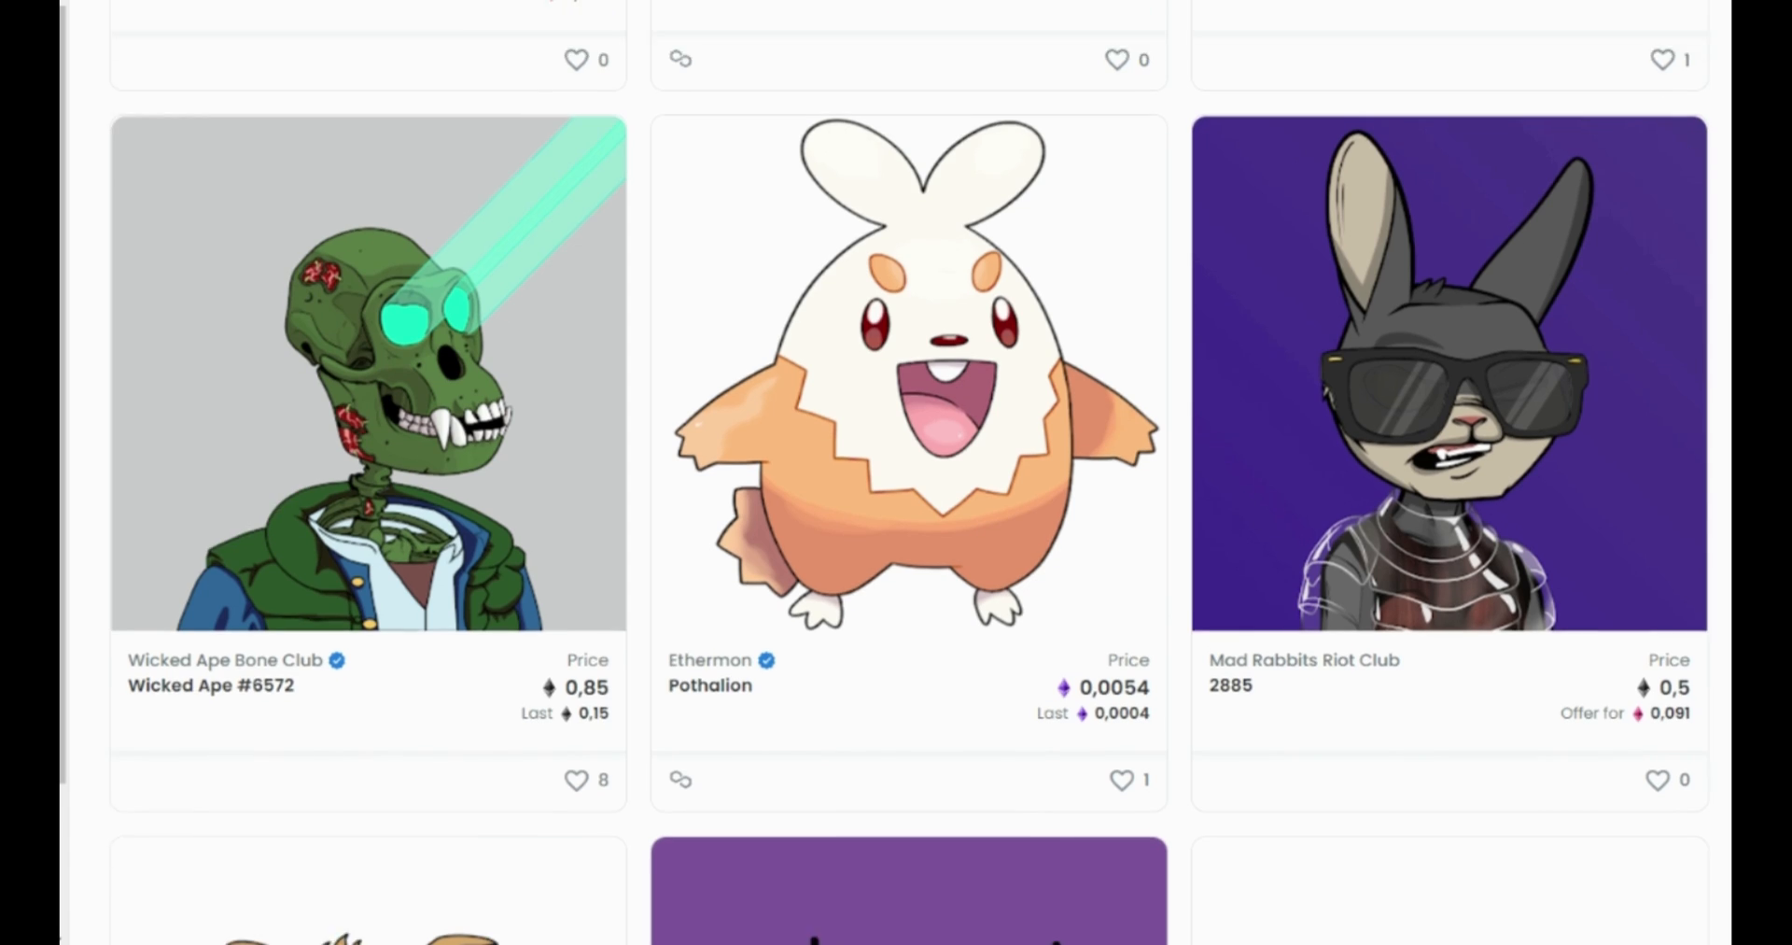
Scroll down through the CryptoKitties page that shows the 'Wanna play?' prompt
scroll("down", 3)
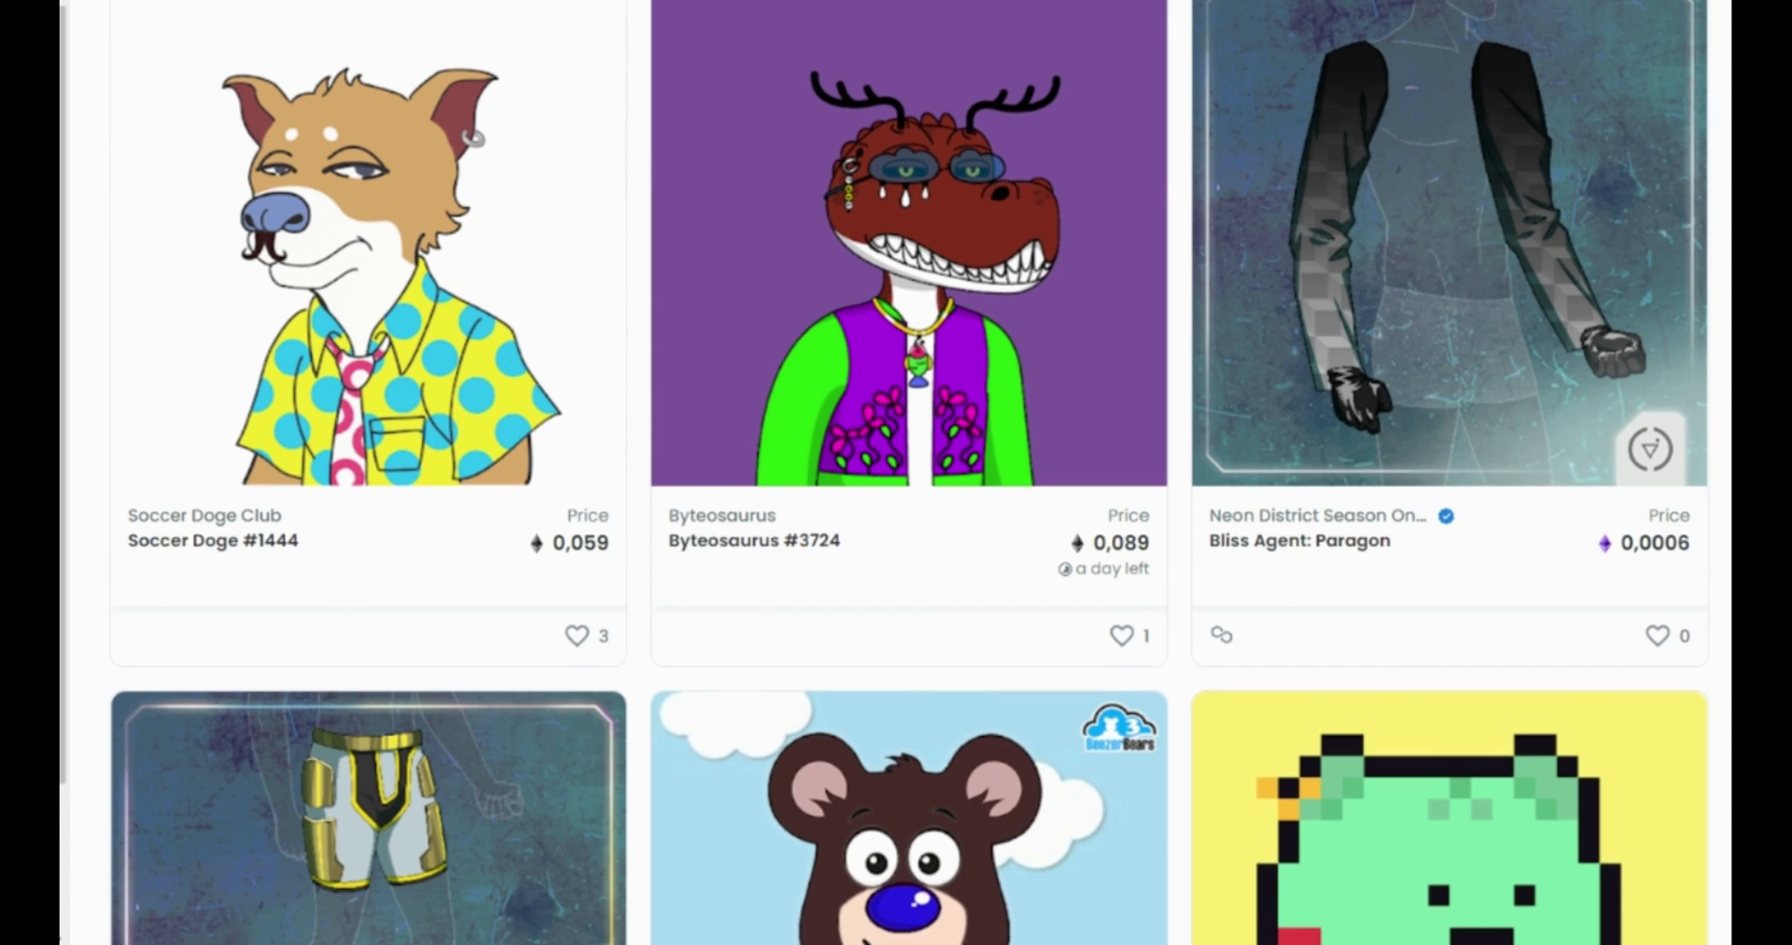
scroll("down", 3)
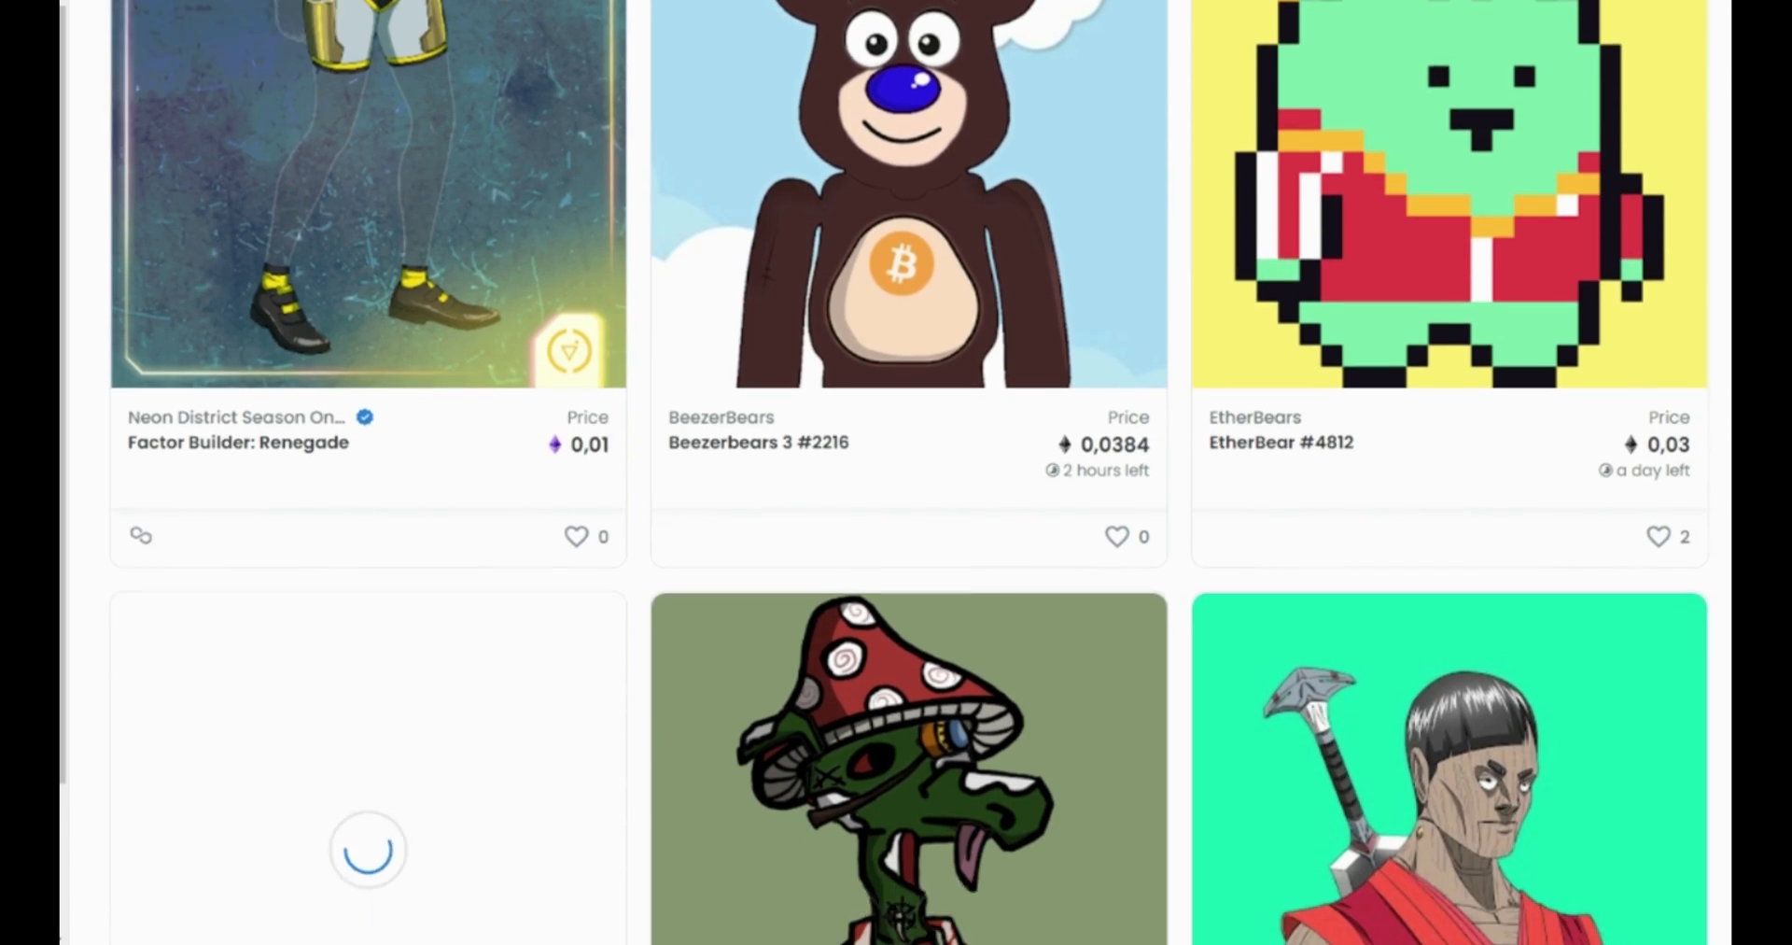
scroll("down", 3)
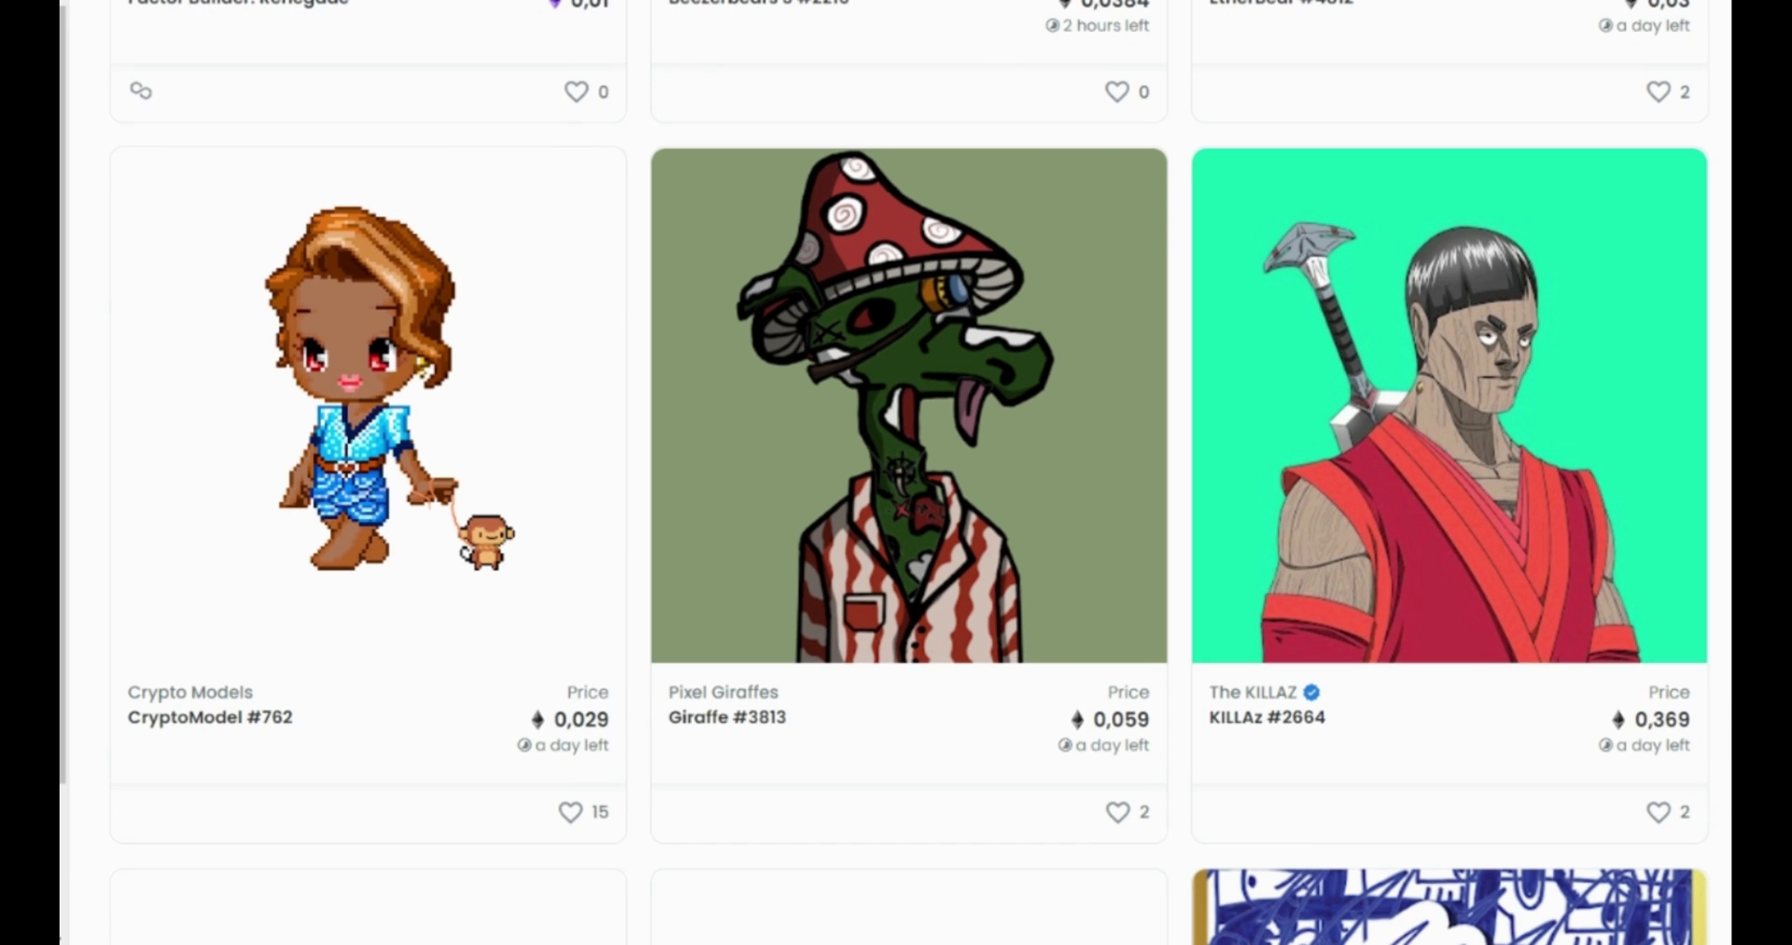
scroll("down", 3)
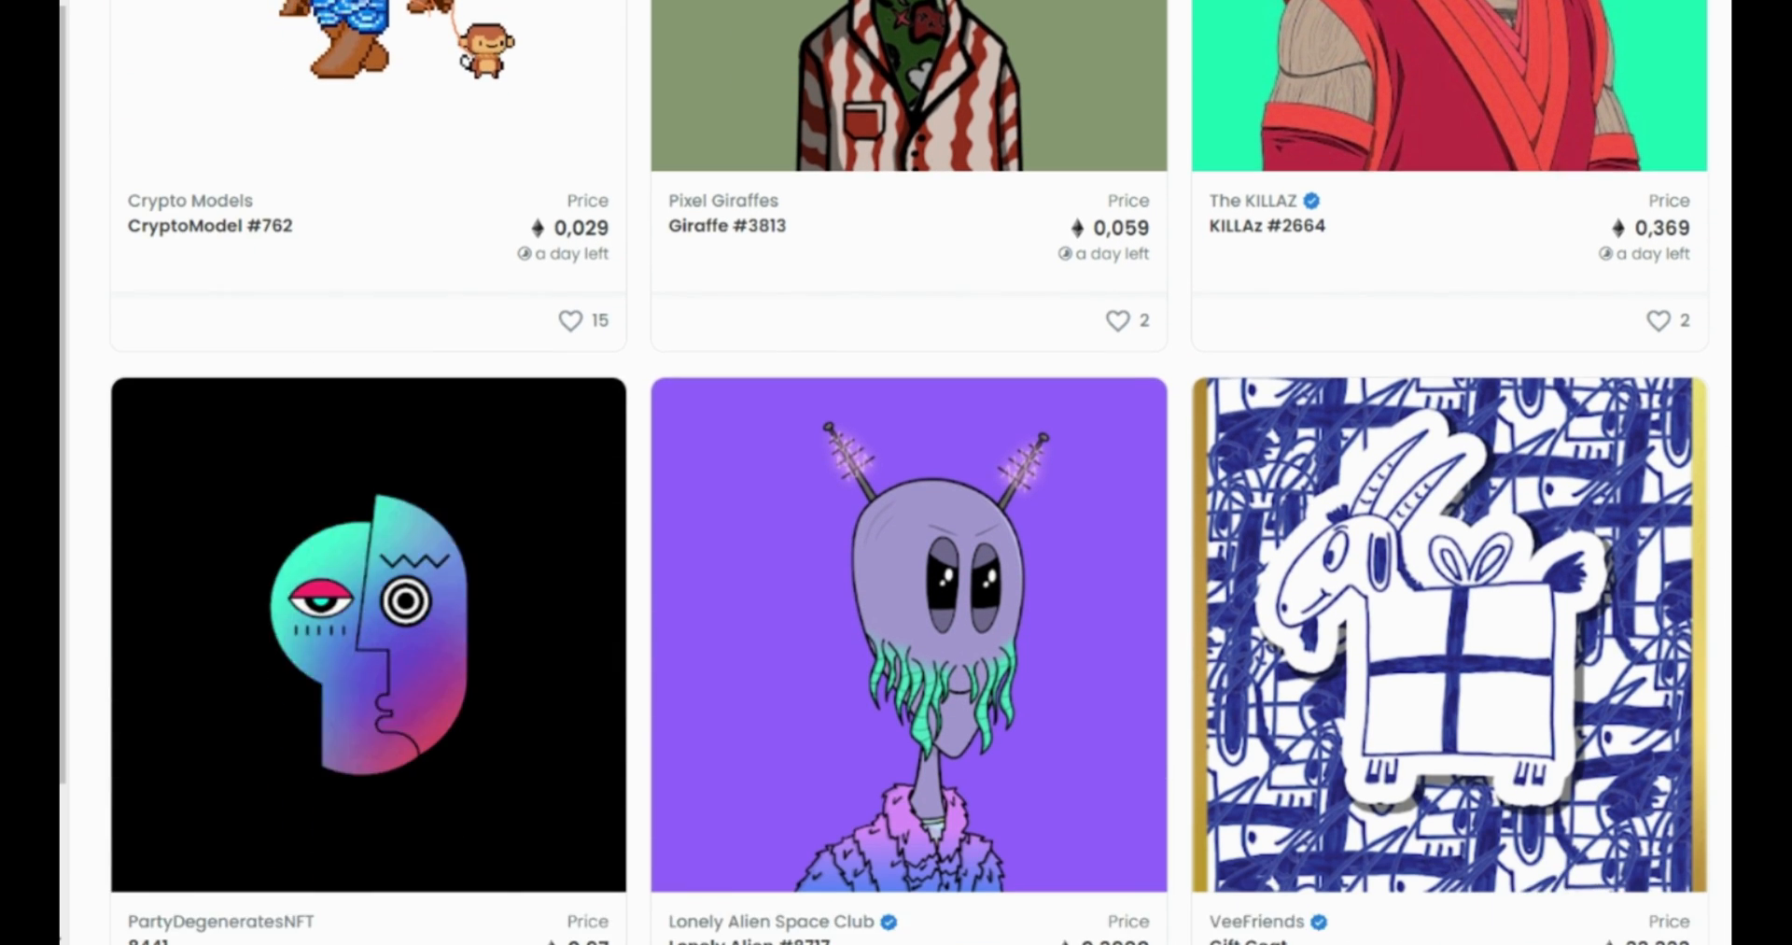
scroll("down", 3)
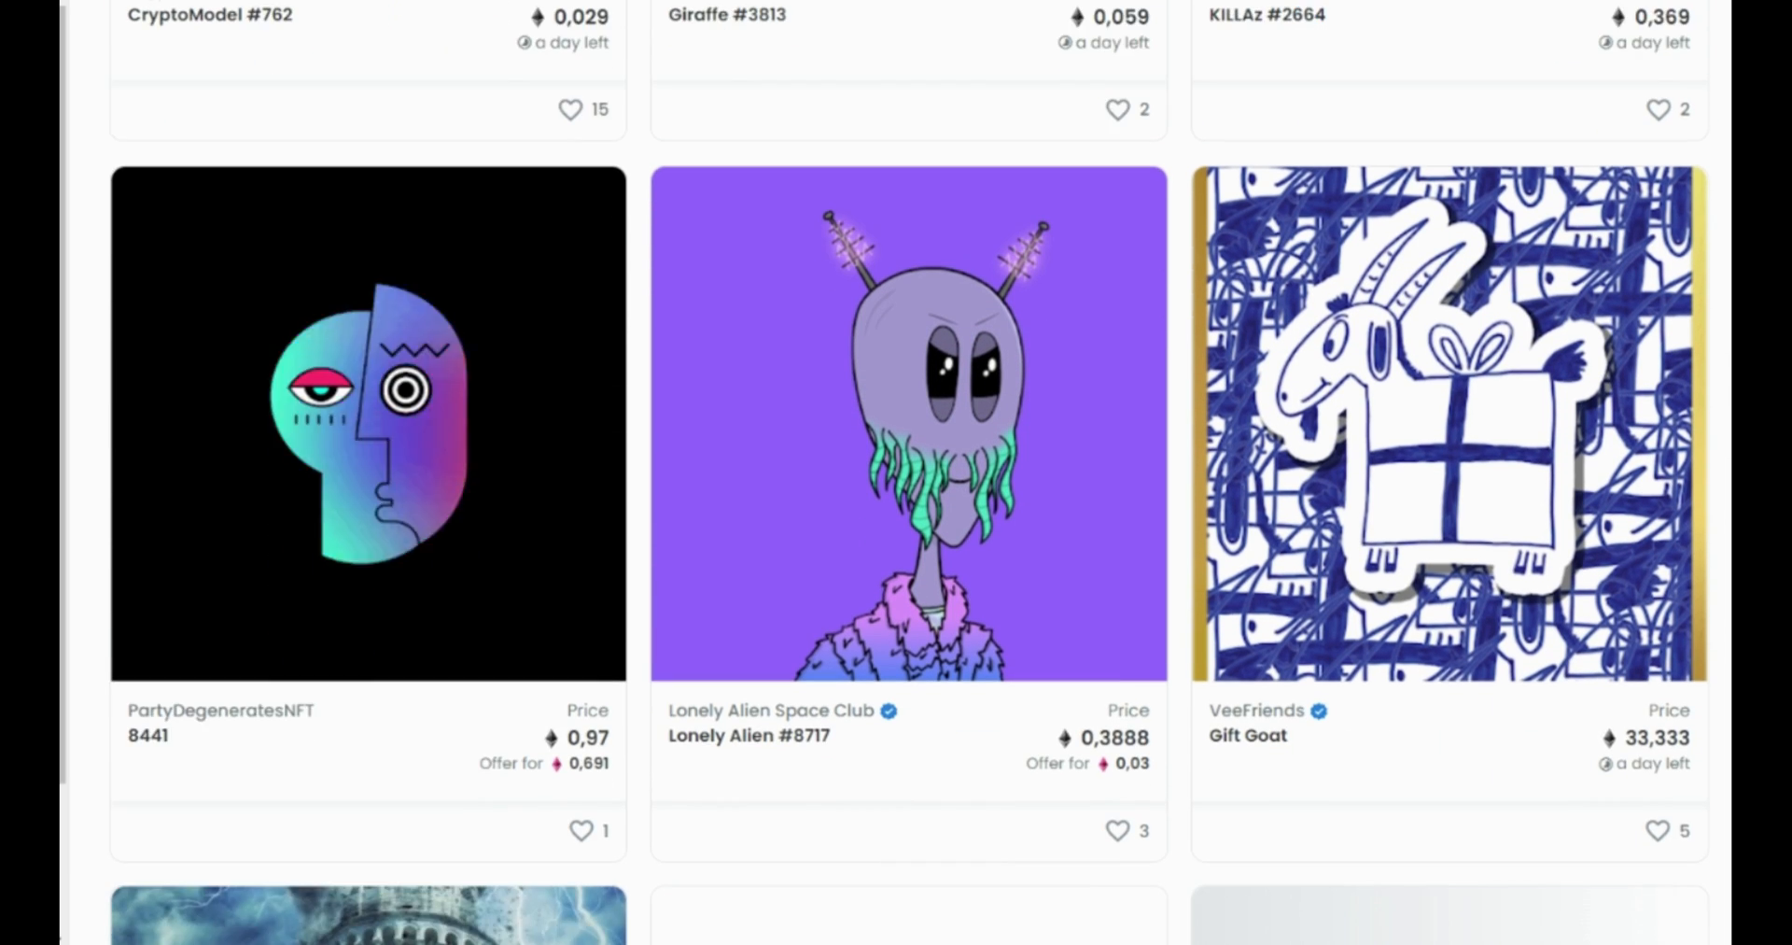
scroll("down", 3)
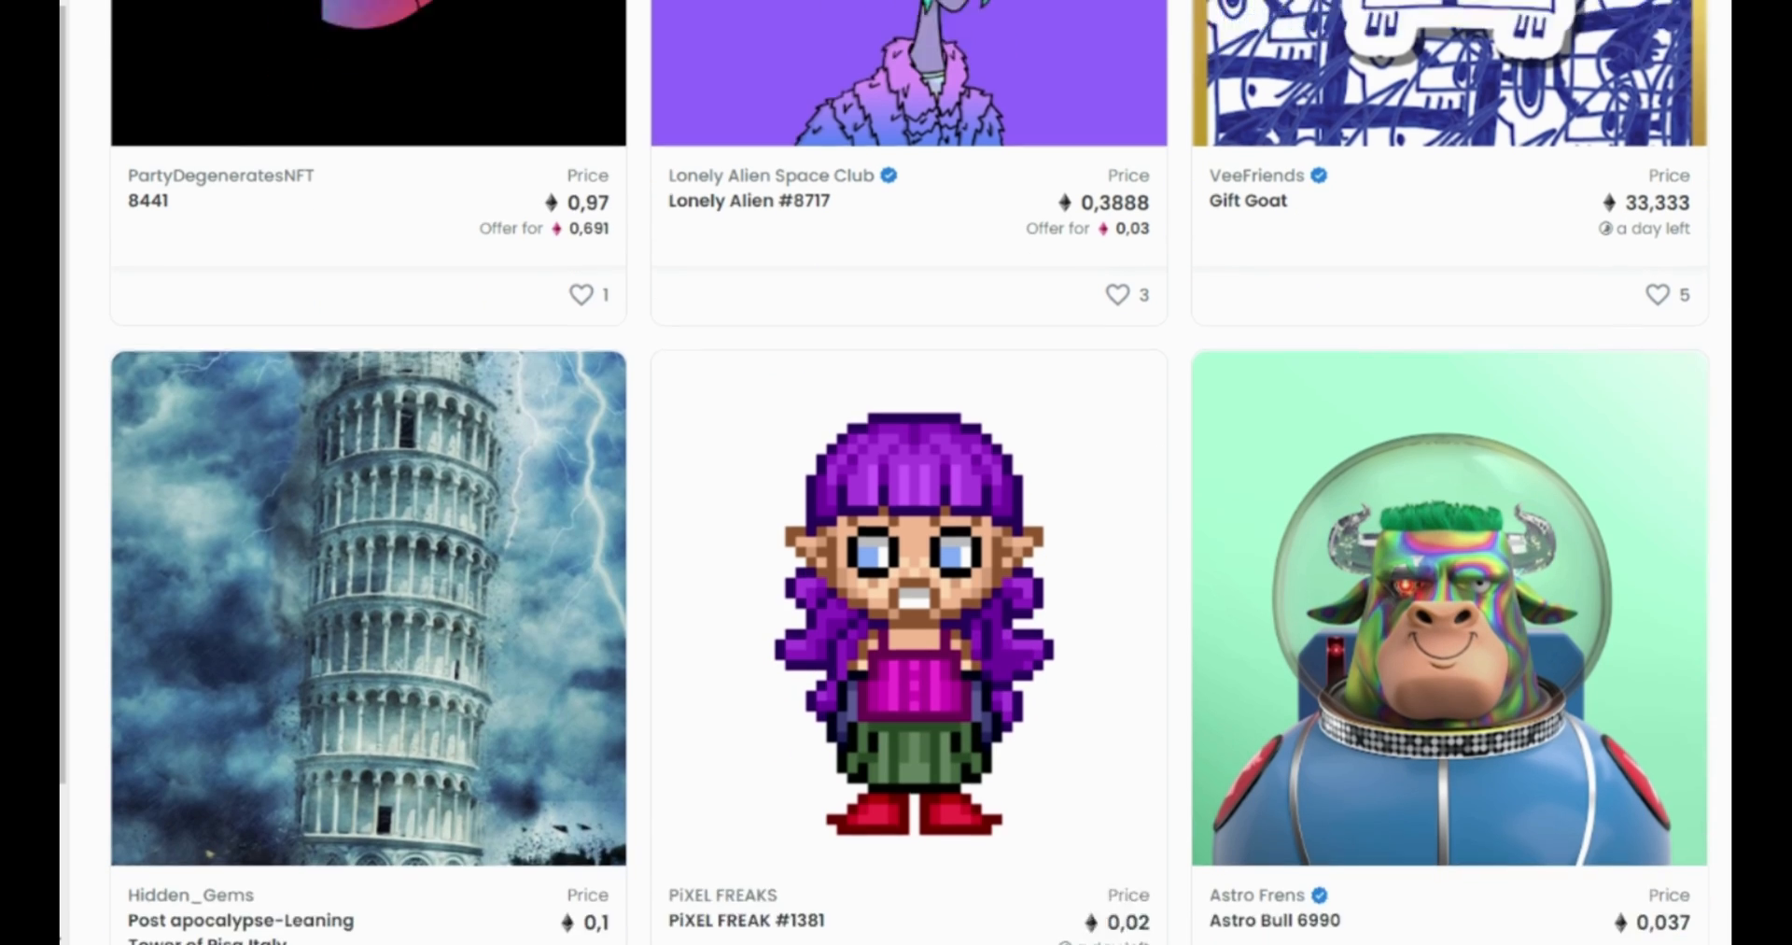
scroll("down", 3)
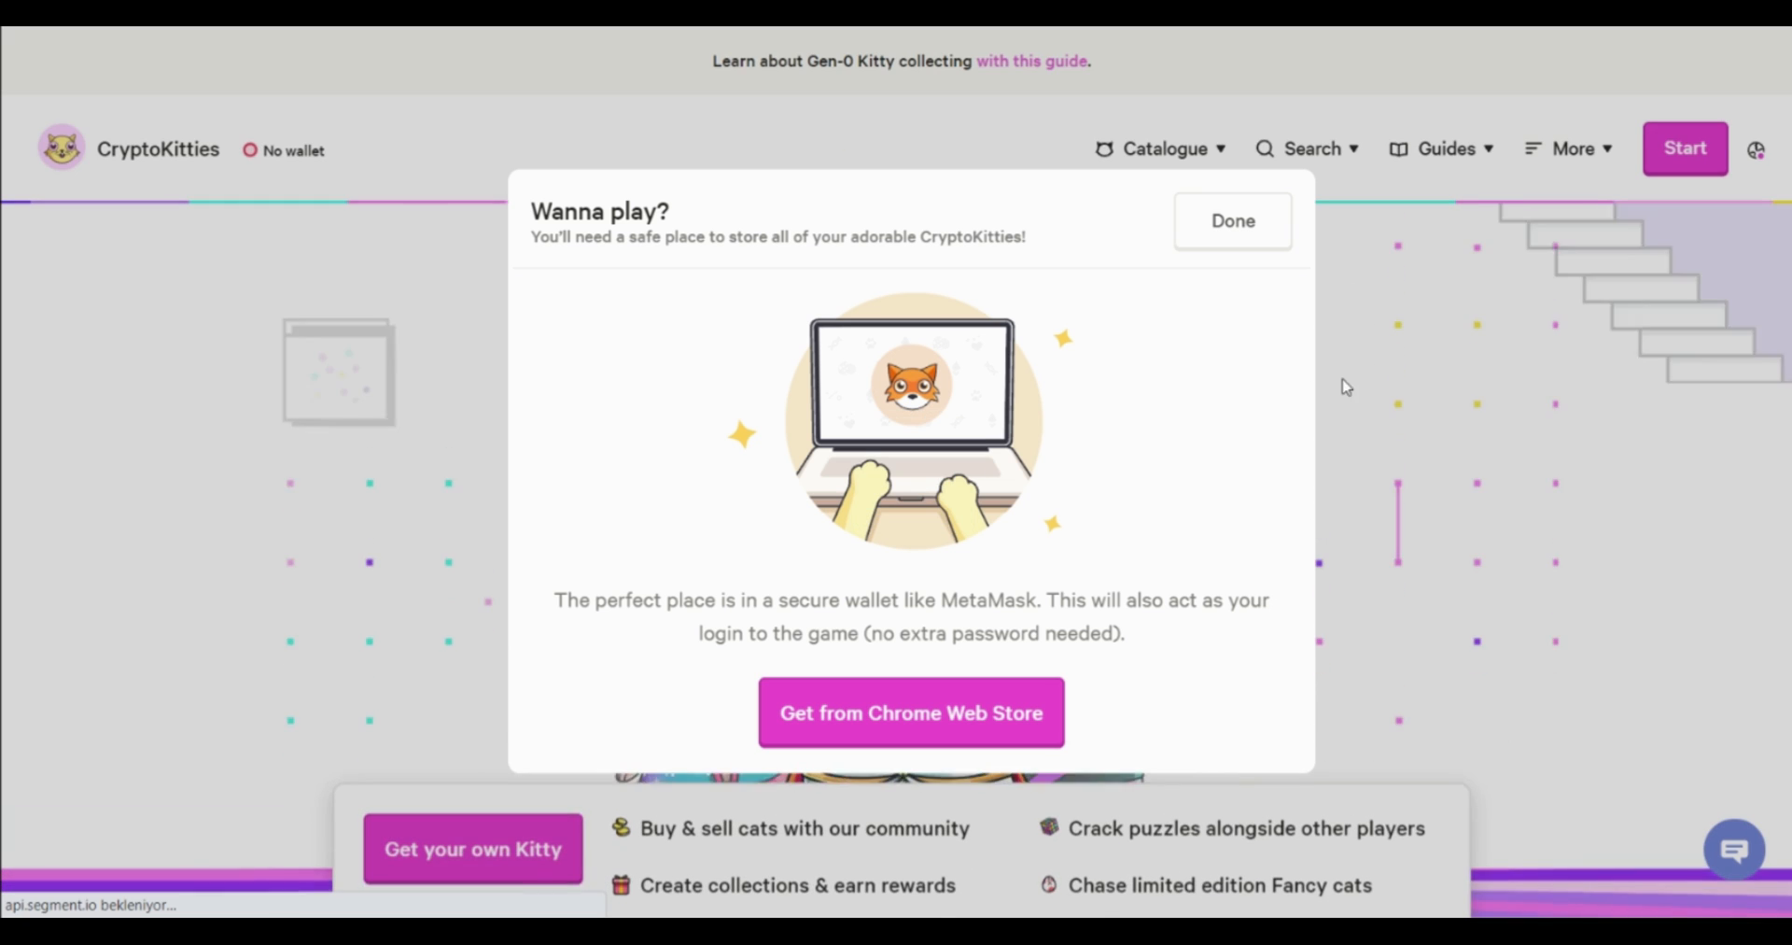
Dismiss the 'Wanna play?' dialog and scroll dapperlabs.com to 'Our approach'
left_click(1232, 219)
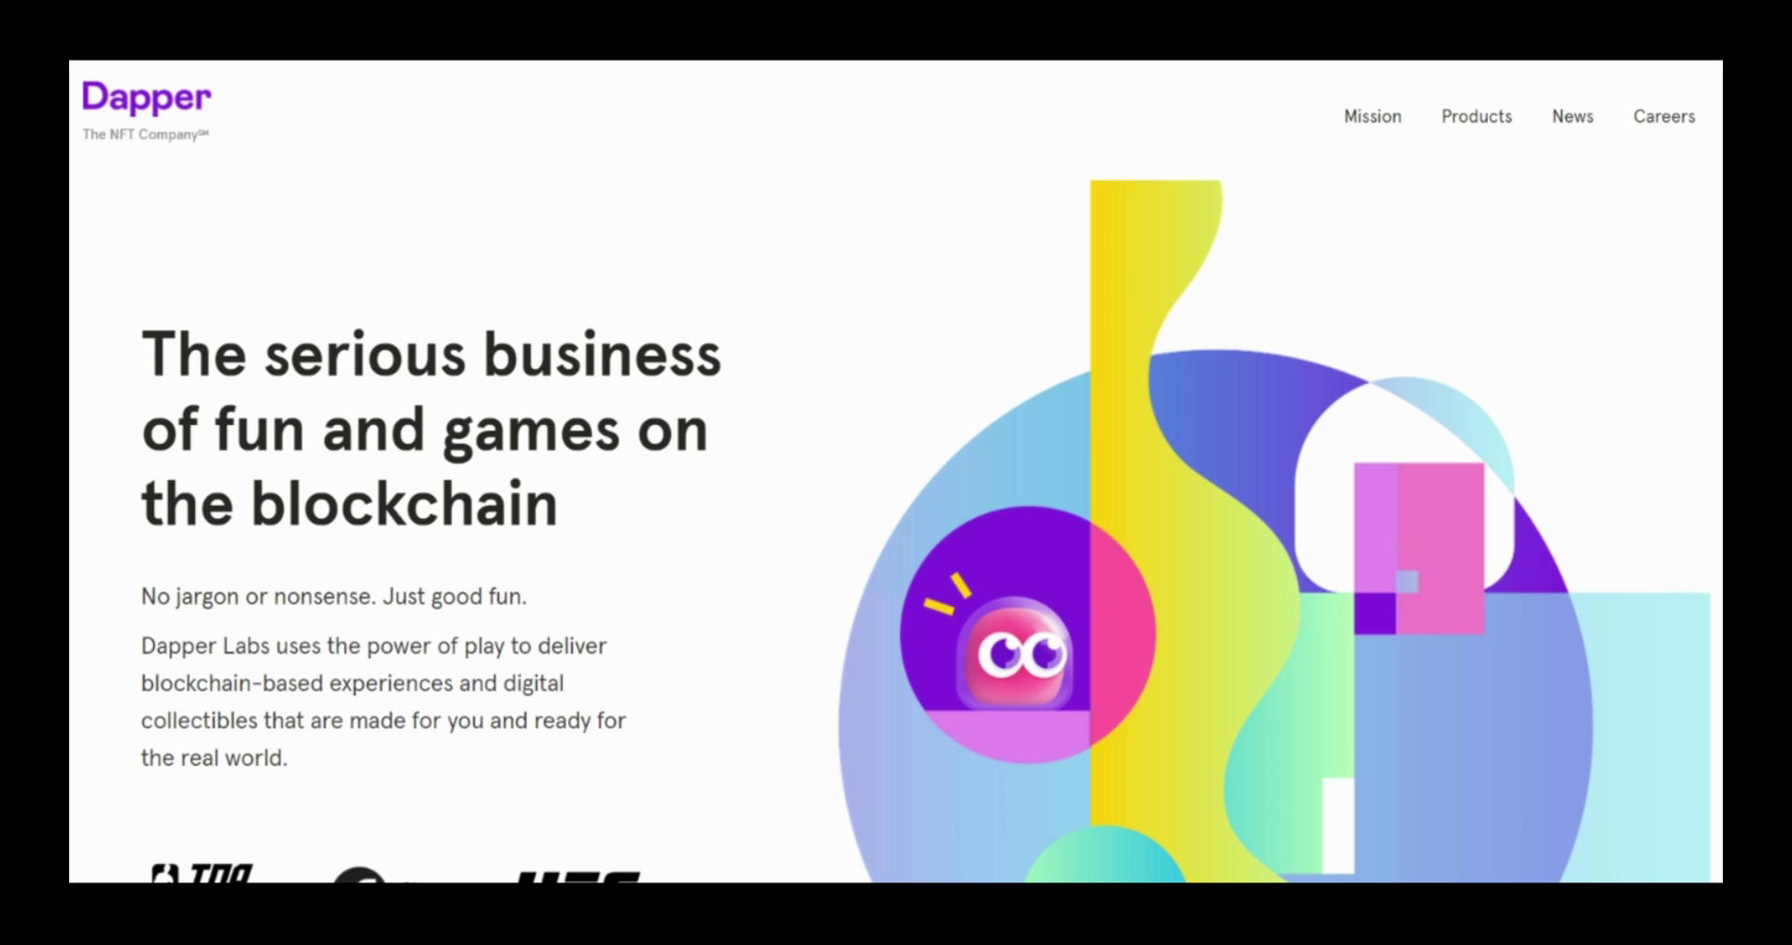
scroll("down", 3)
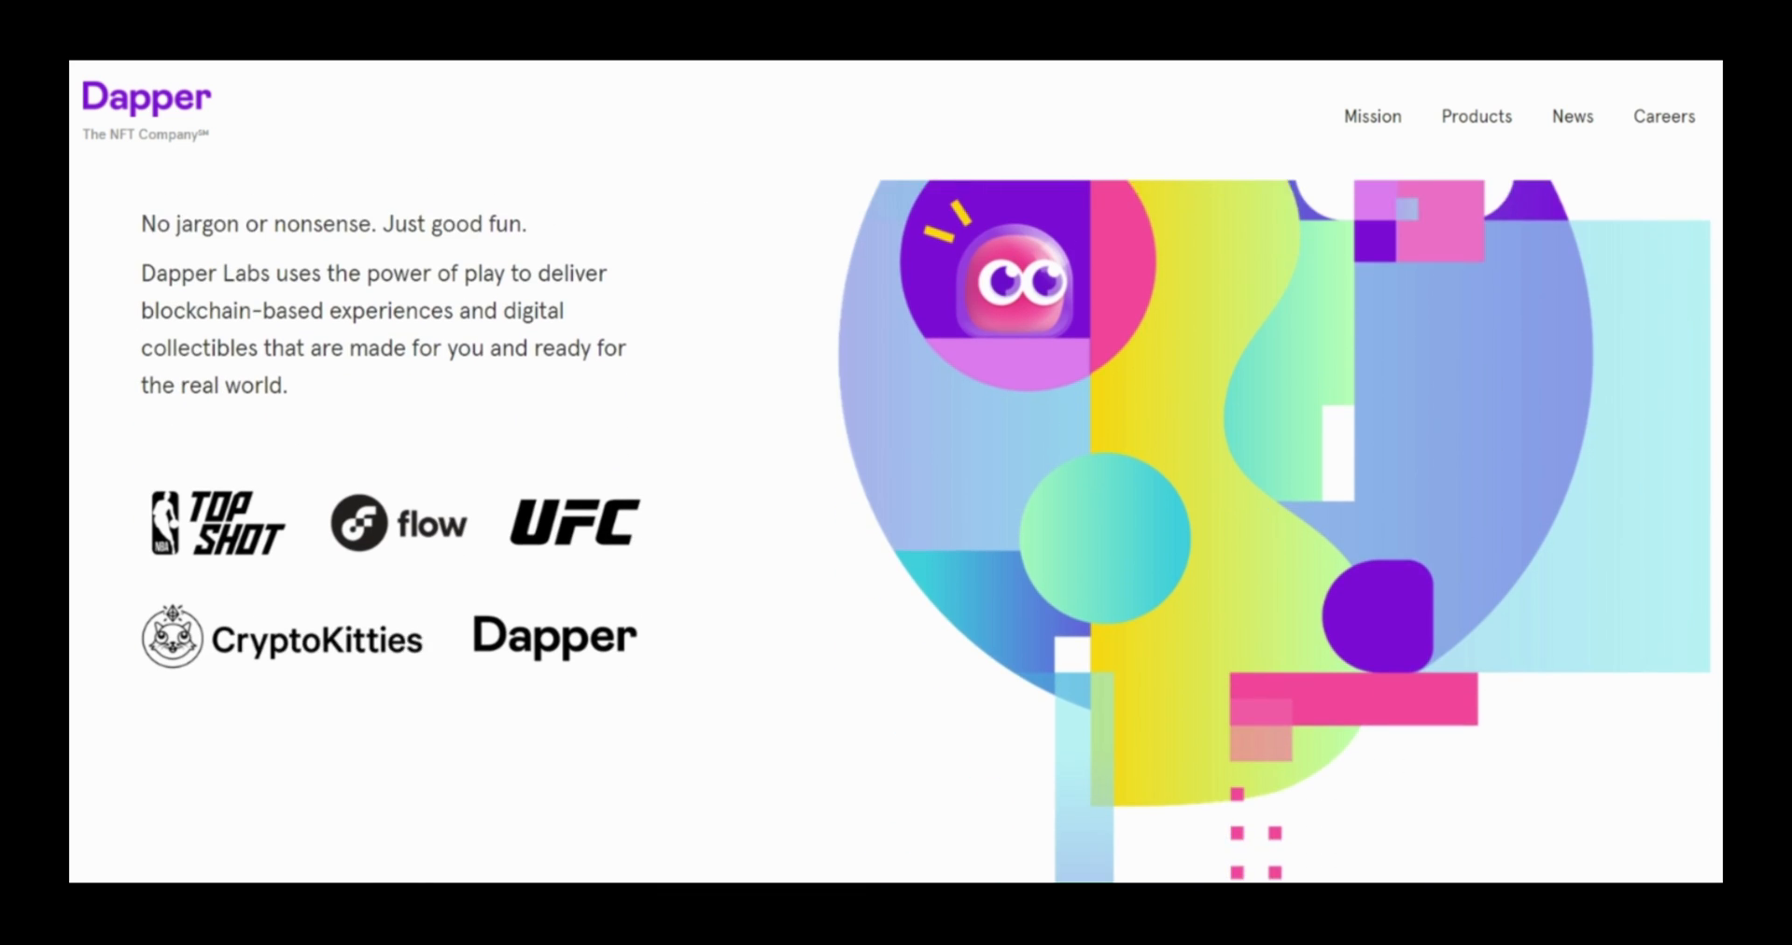
scroll("down", 3)
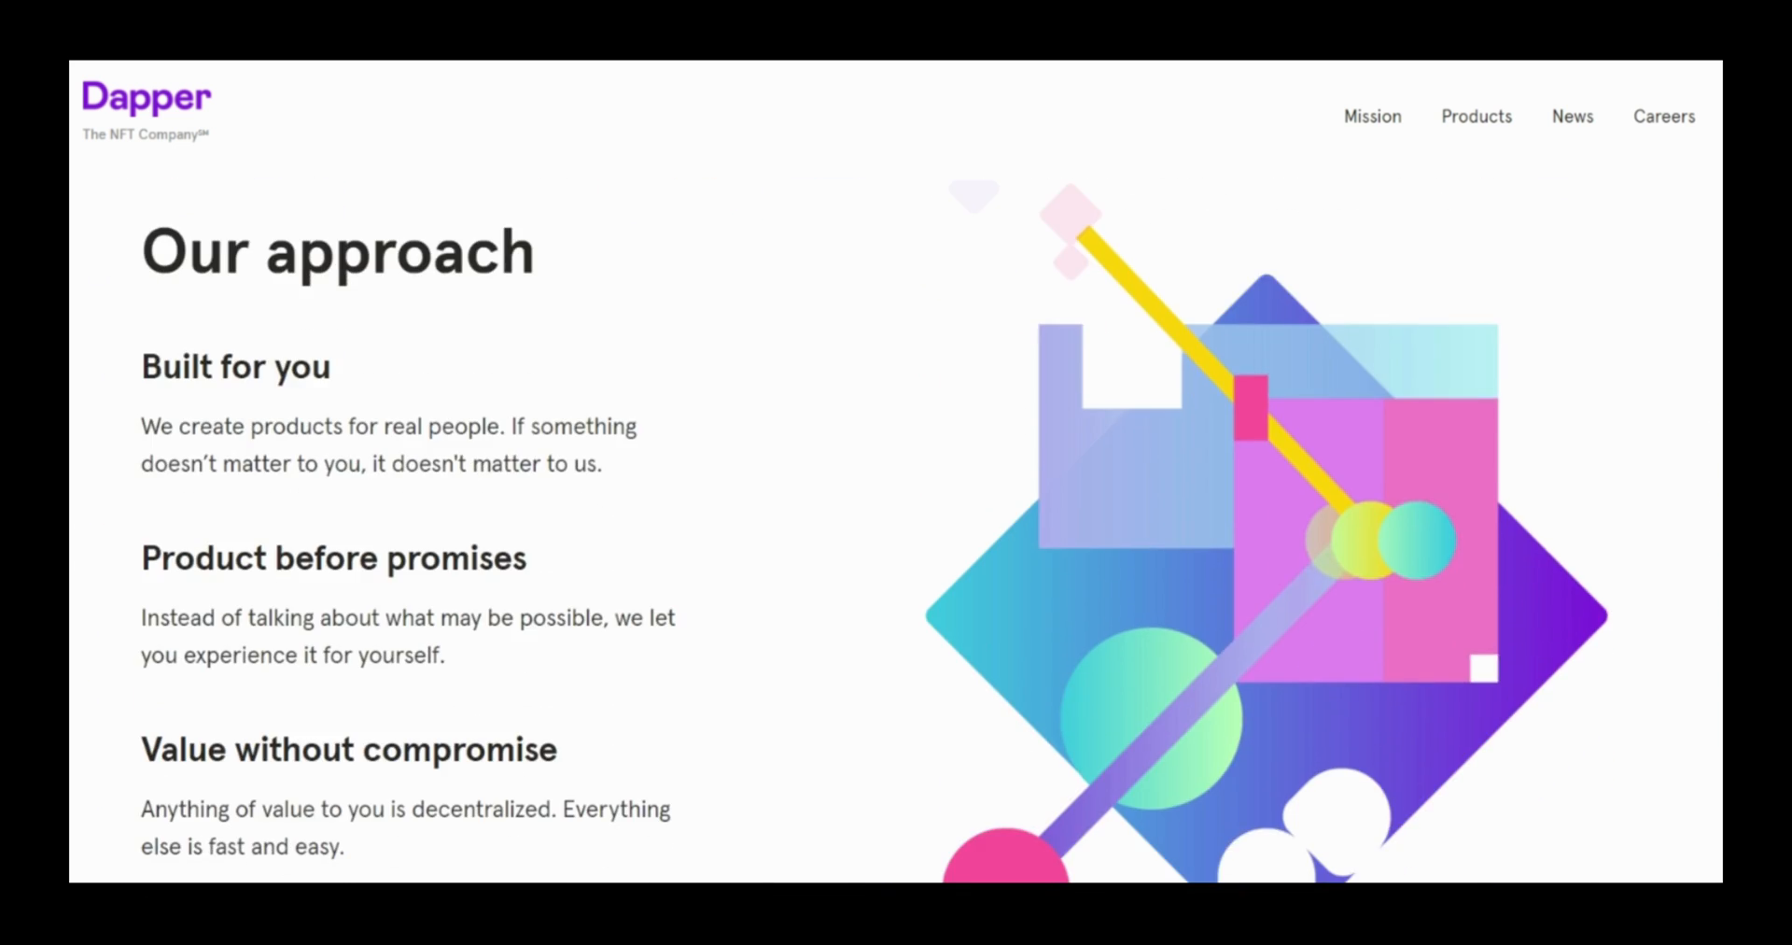
scroll("down", 3)
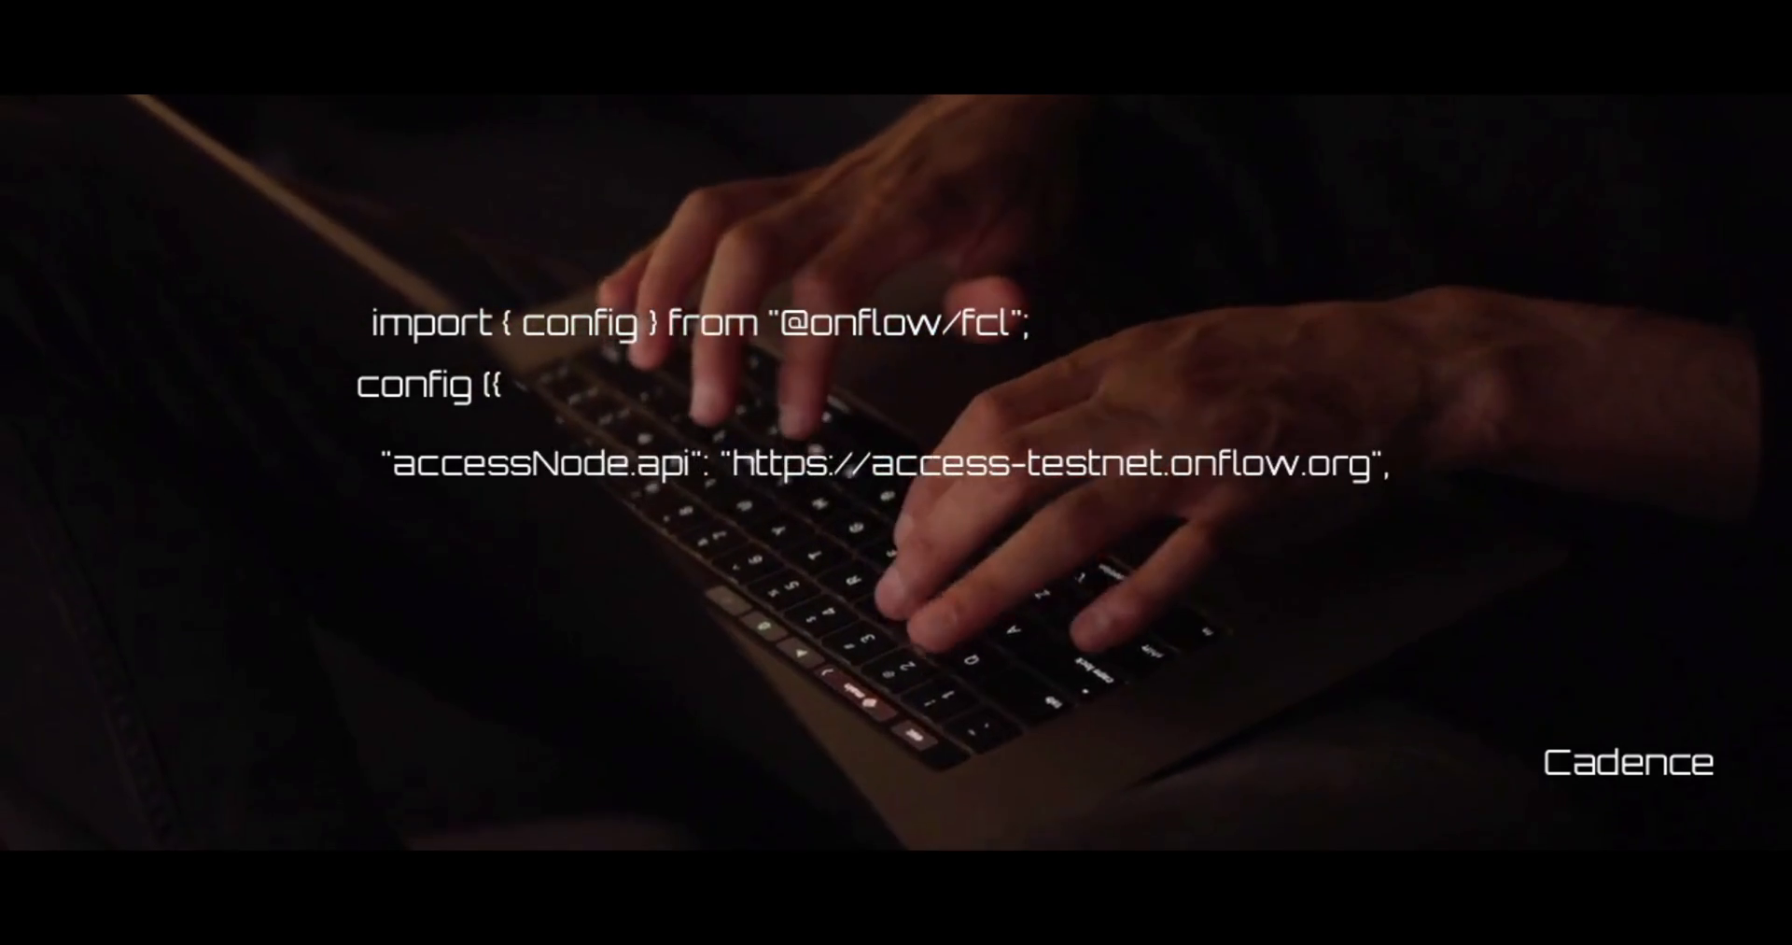
Set discovery.wallet to the testnet authn URL, then scroll the Optionals article to 'What are Optionals?'
type("\"discovery.wallet\": \"https://fcl-discovery.onflow.org/testnet/authn\"")
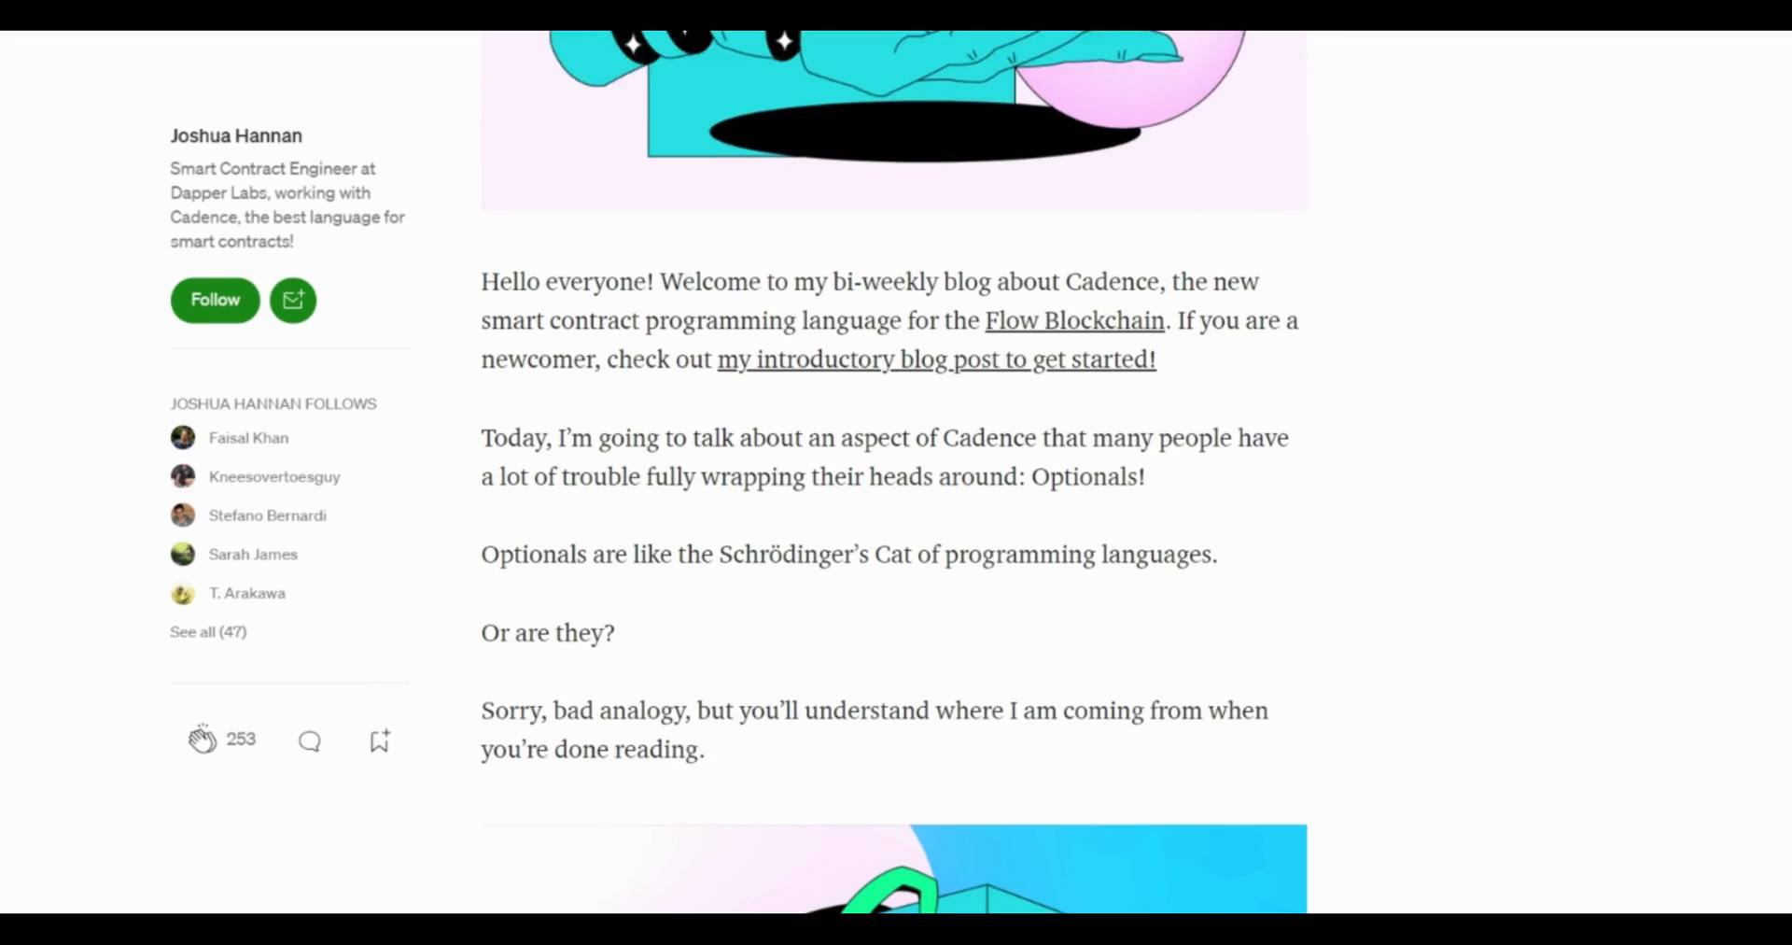
scroll("down", 3)
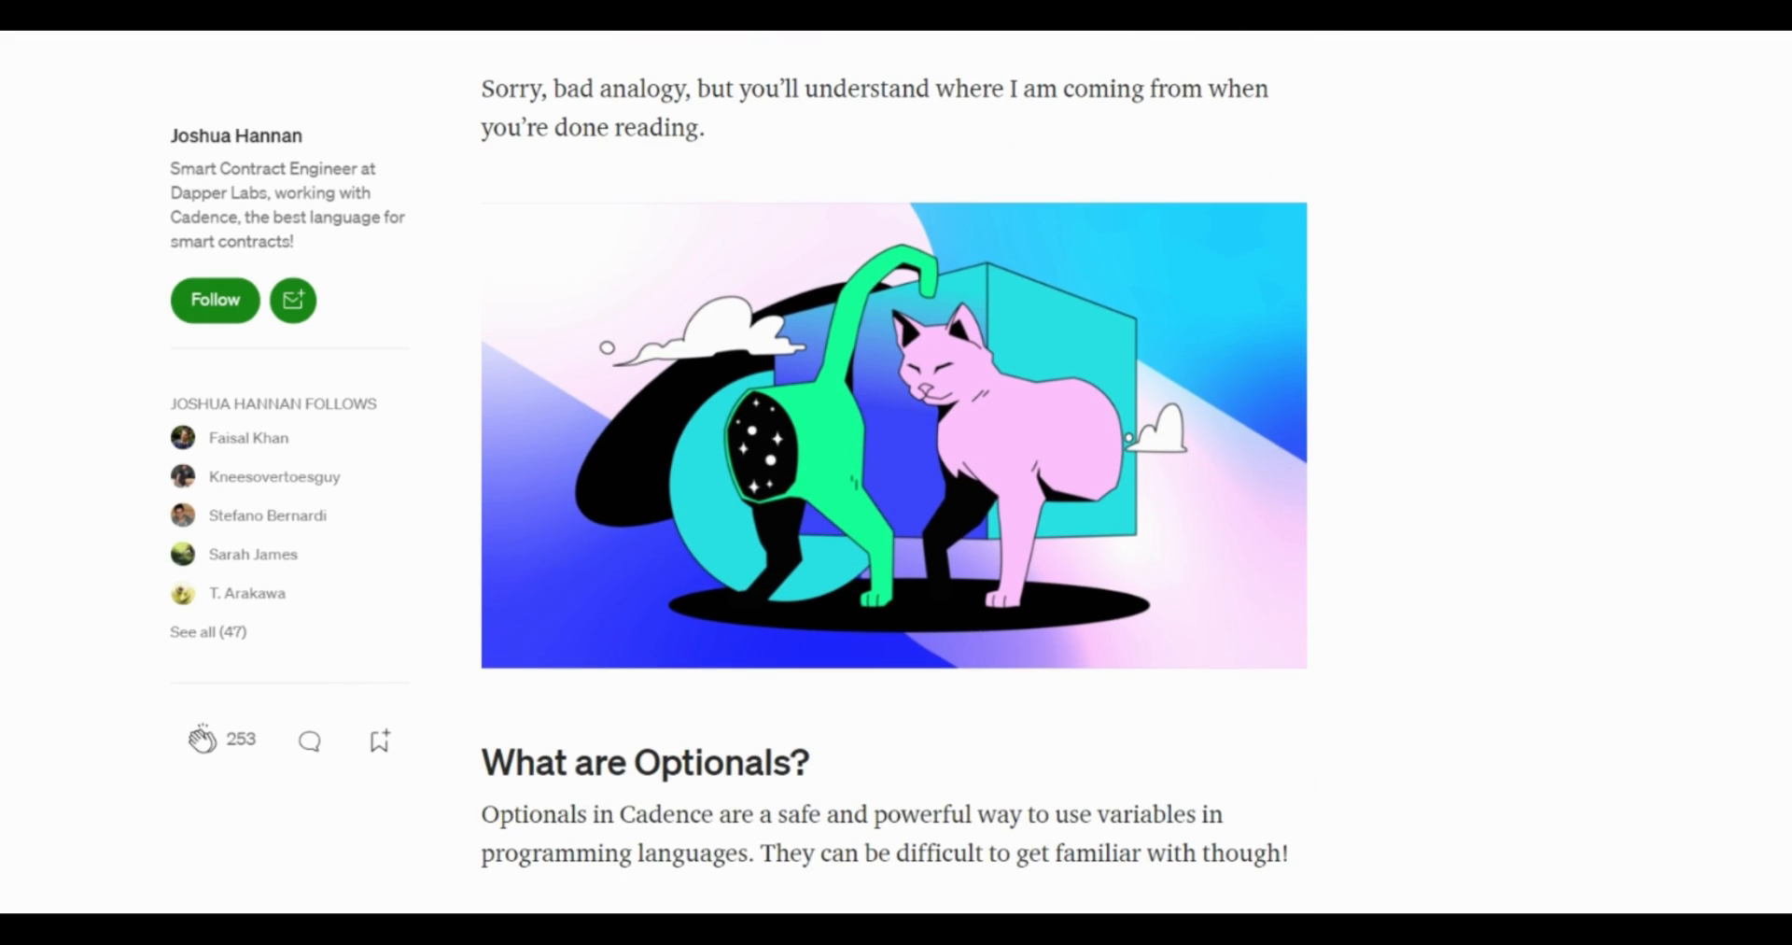